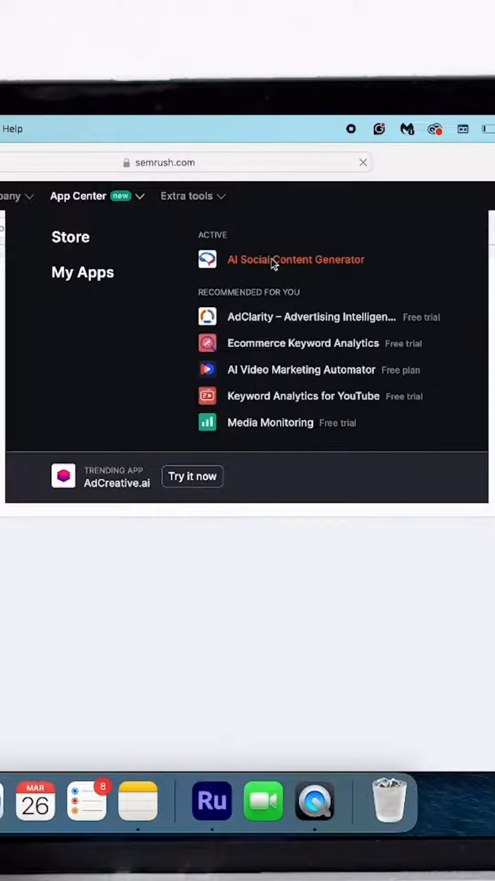
Launch AI Social Content Generator from the App Center's Active apps list.
click(296, 258)
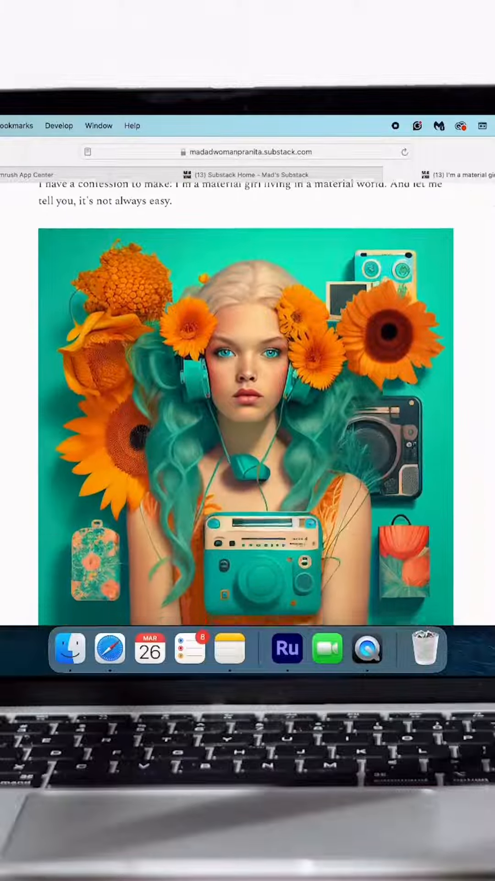
scroll(down, 3)
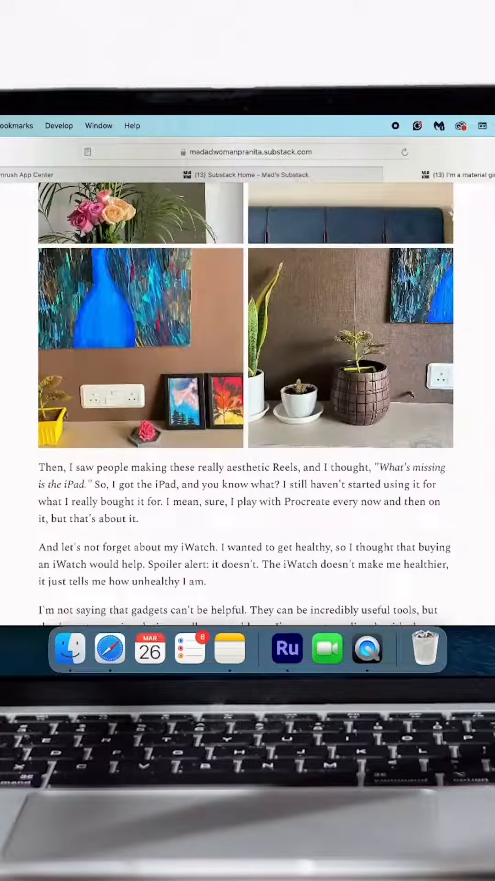
scroll(down, 3)
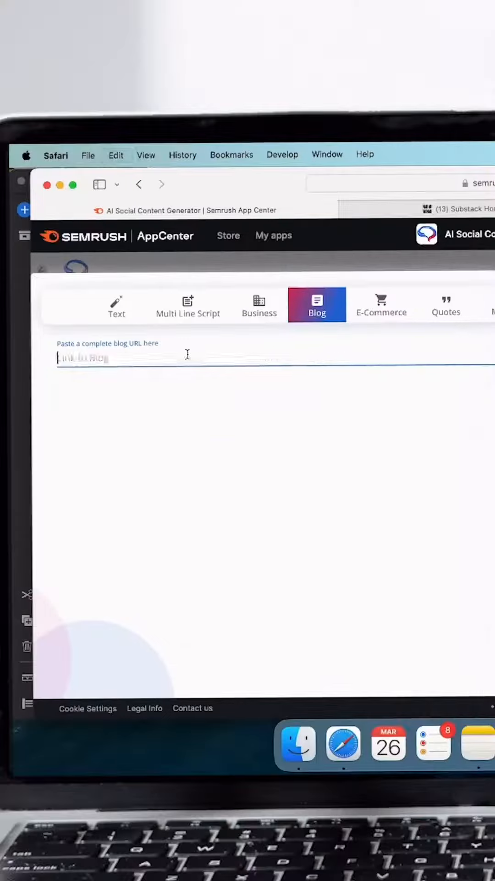
On the Blog tab, focus the 'Paste a complete blog URL here' field.
click(328, 305)
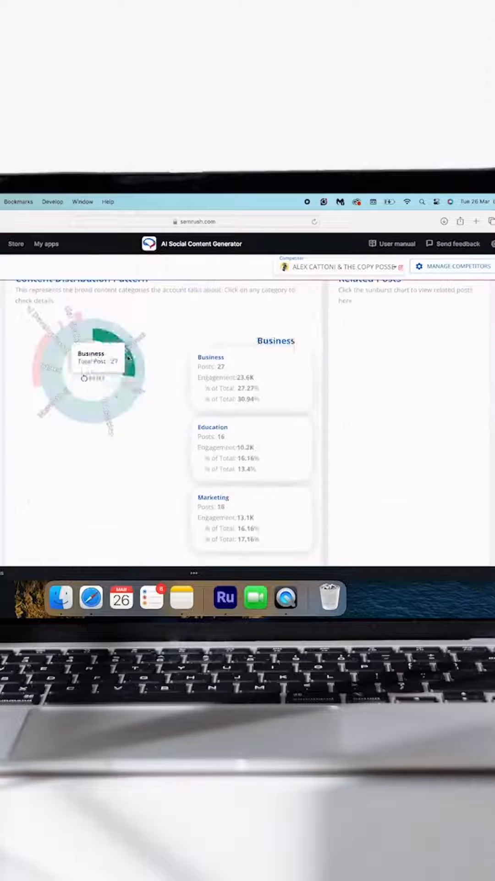
Review the competitor's Business, Education and Marketing engagement, then open the App Center dropdown.
scroll(down, 3)
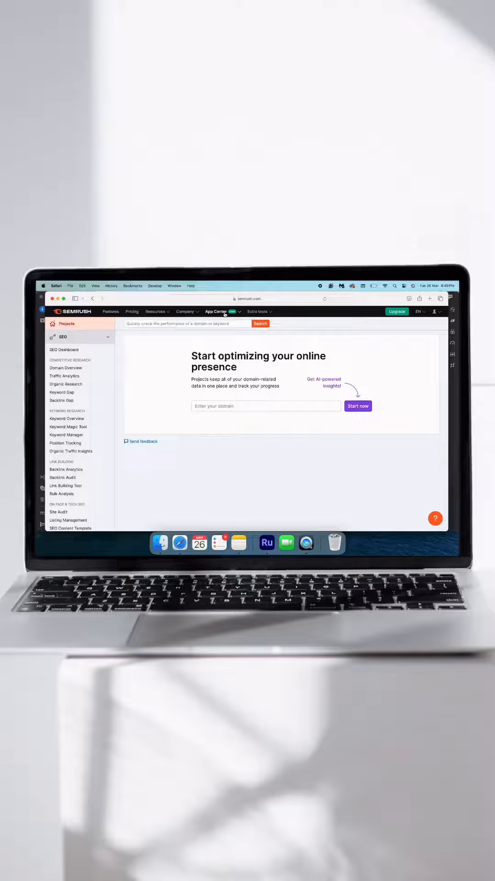
click(216, 311)
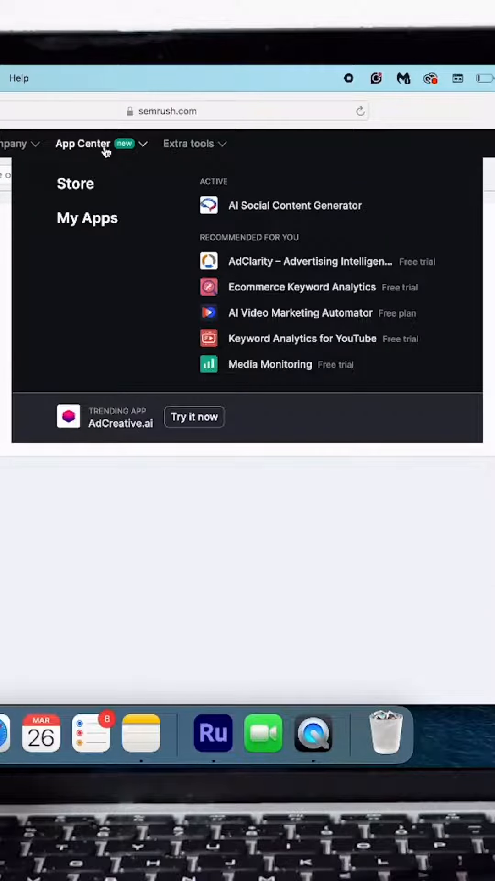